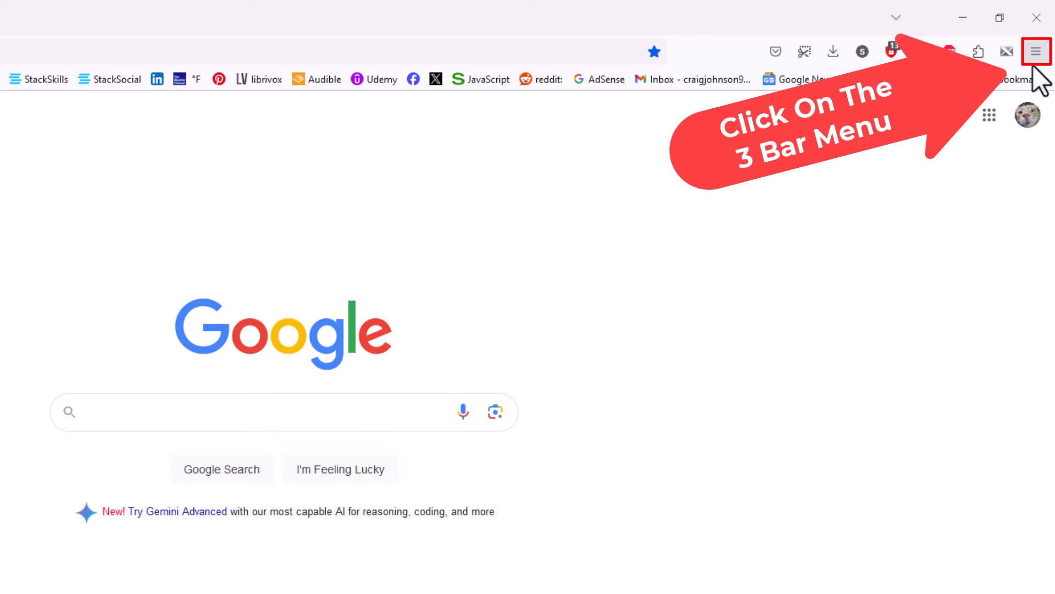
Step: Open Firefox Settings from the main menu
click(1035, 51)
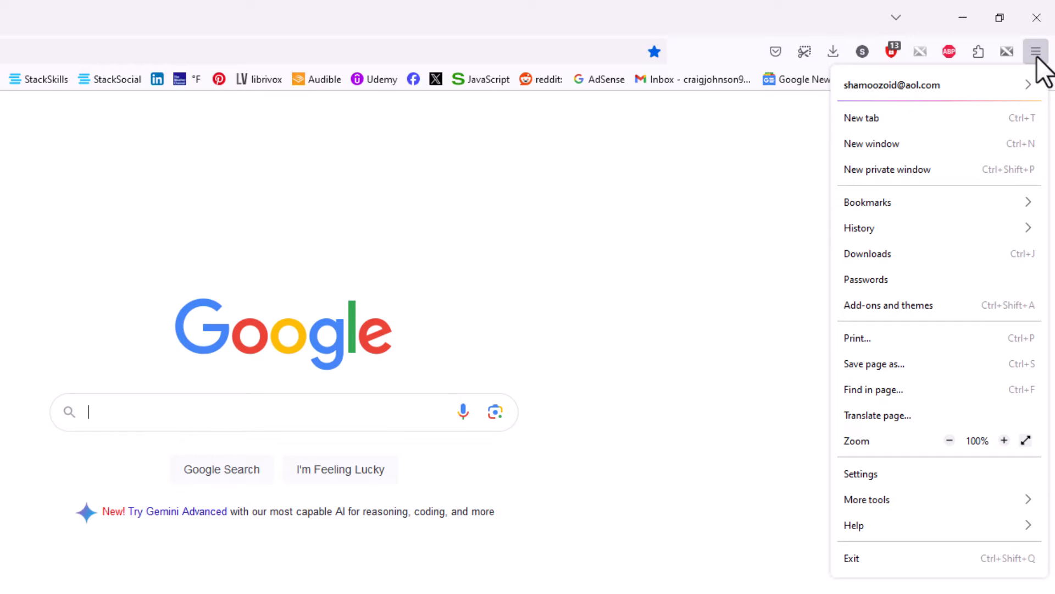
mouse_move(992, 239)
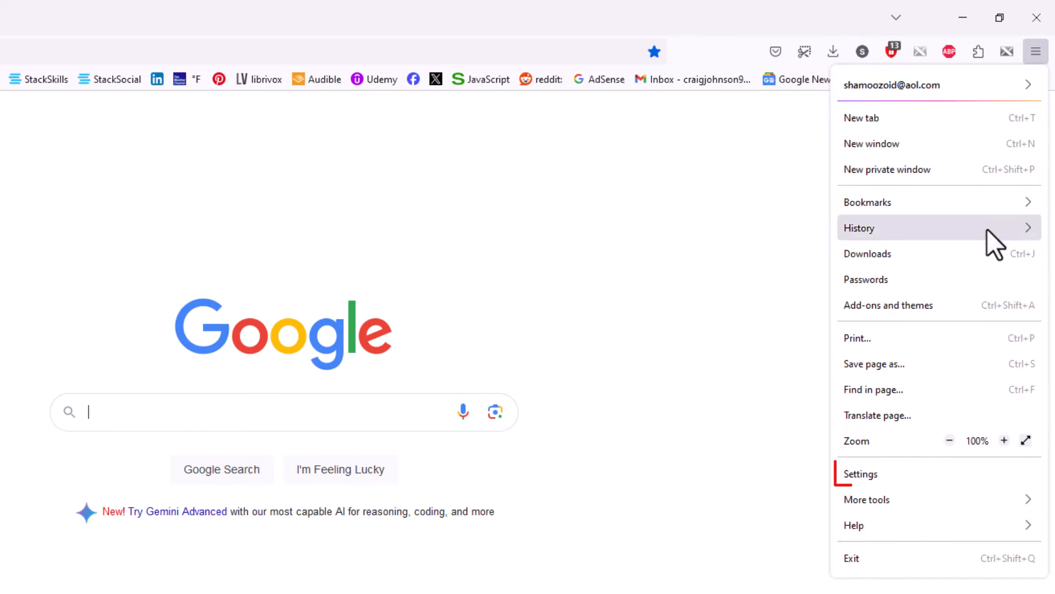
mouse_move(861, 473)
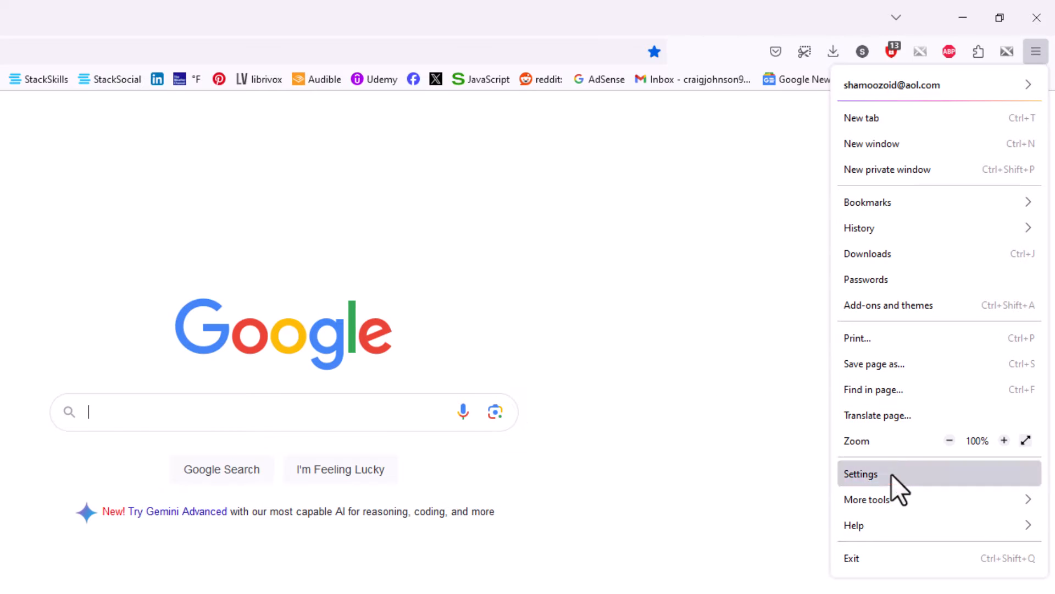
click(861, 474)
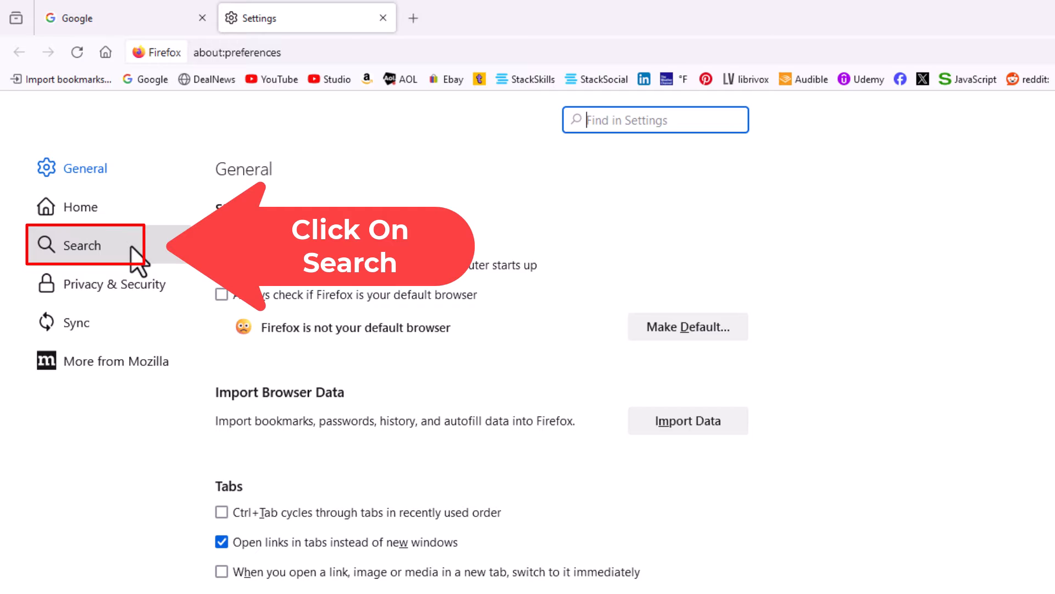
Step: Review the default search engine and shortcuts, then browse for more search engines
click(83, 245)
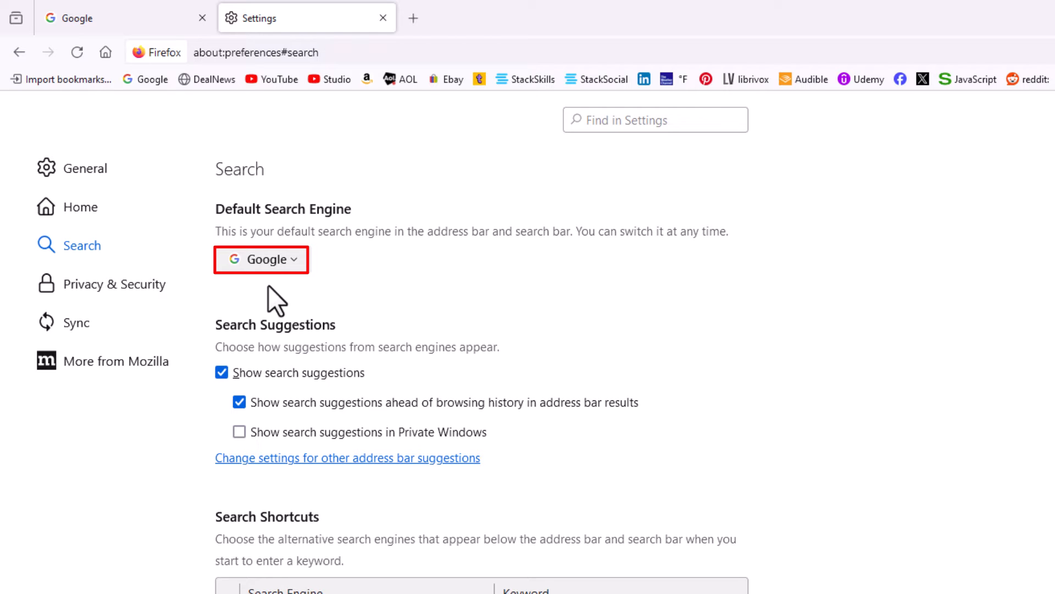
click(261, 259)
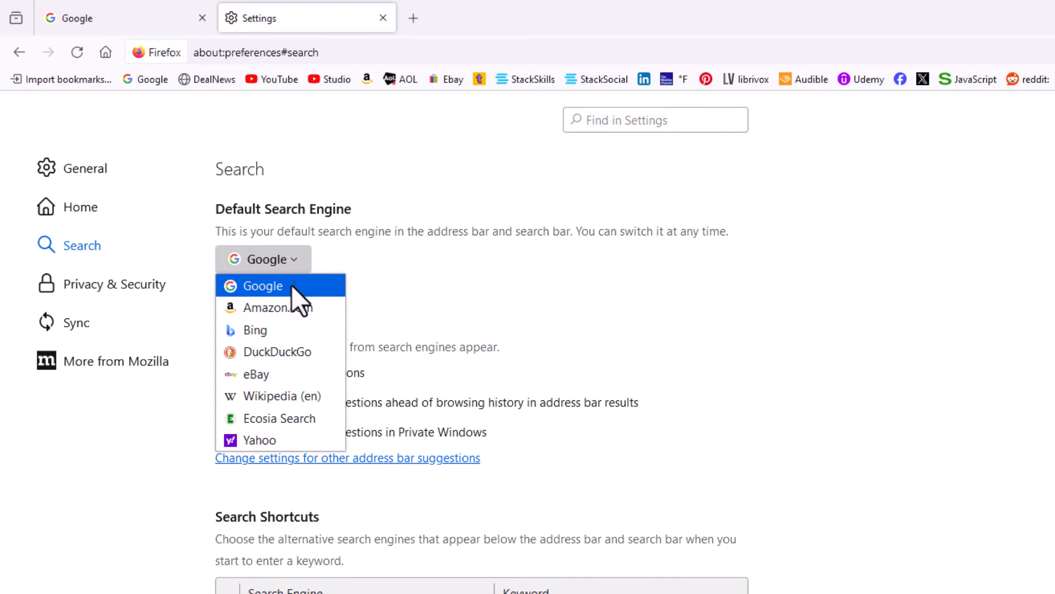
mouse_move(290, 401)
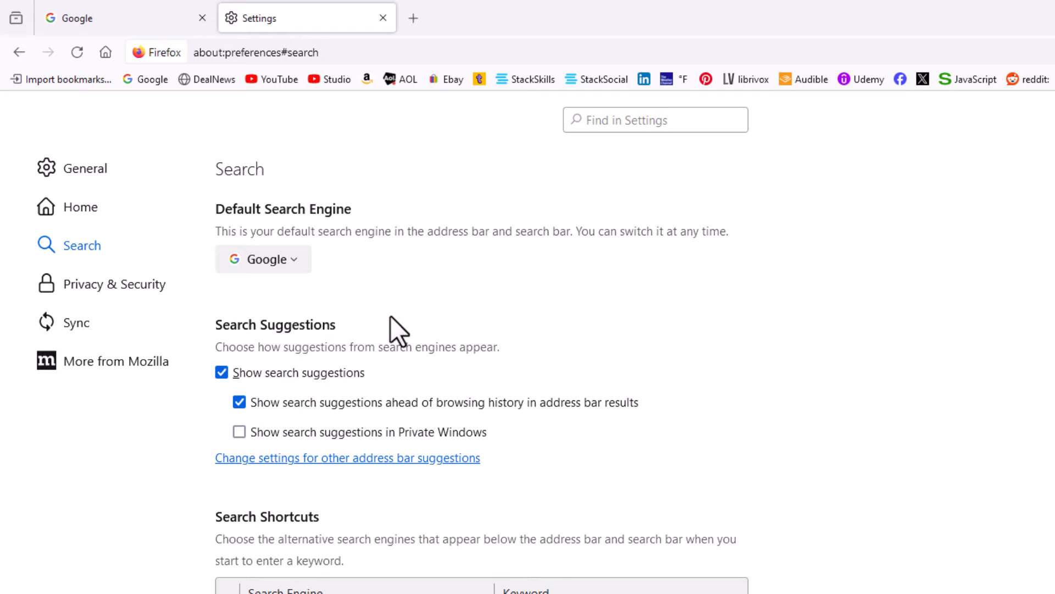
scroll(down, 3)
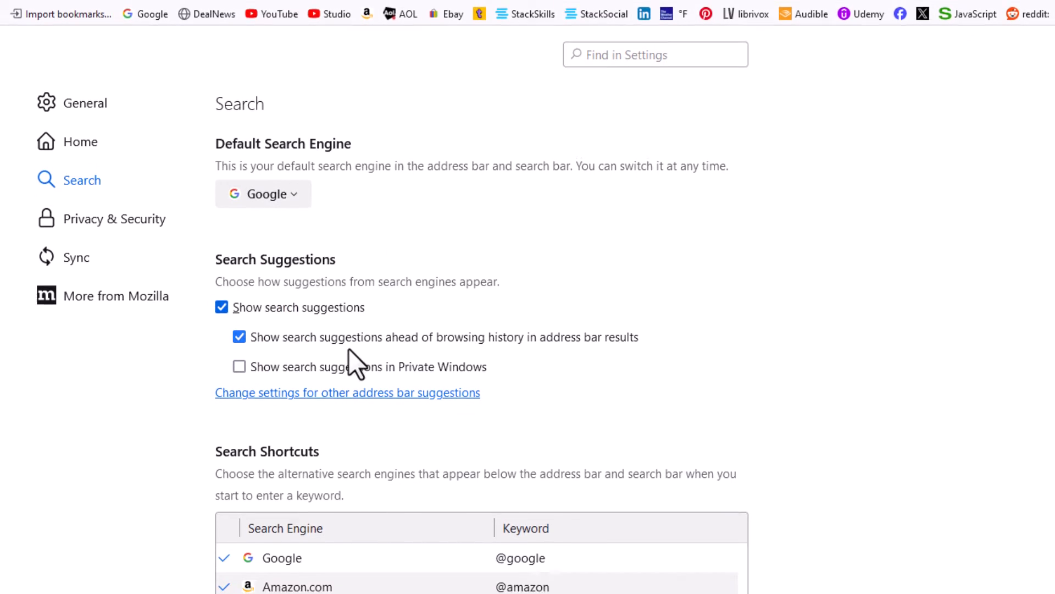
scroll(down, 3)
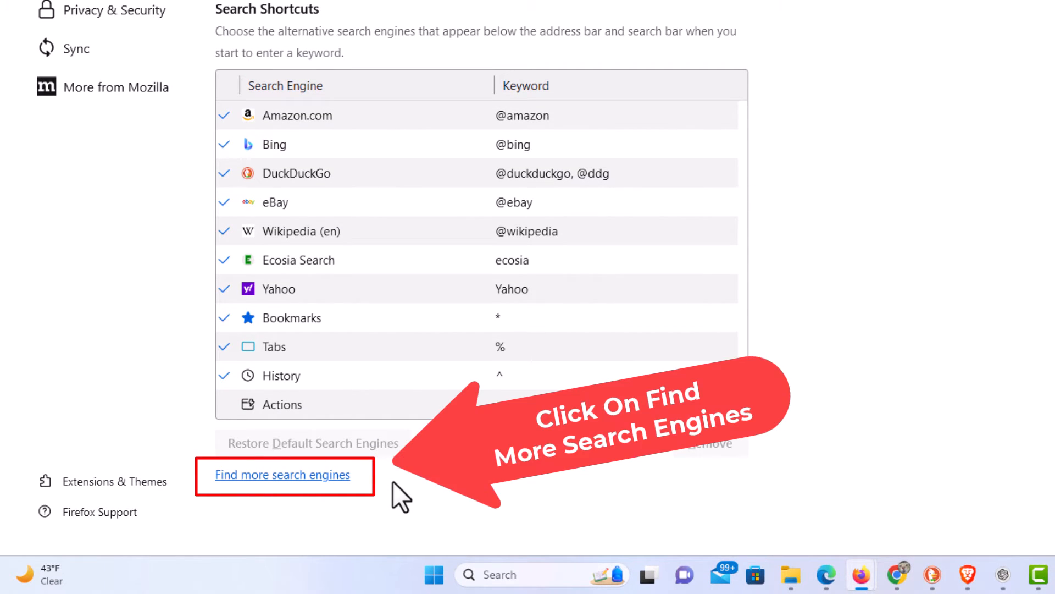
mouse_move(309, 495)
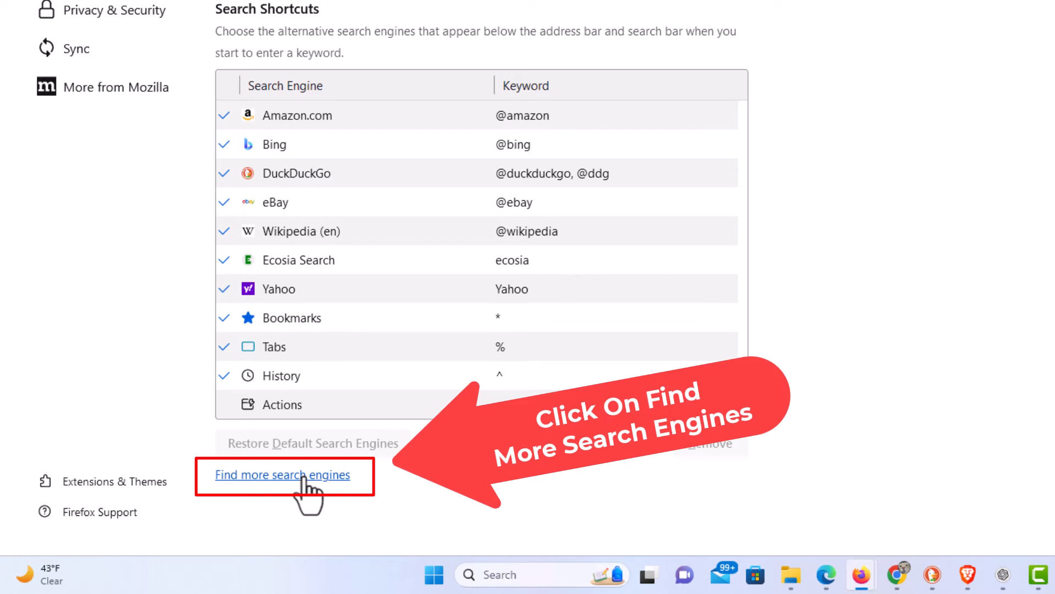
click(284, 474)
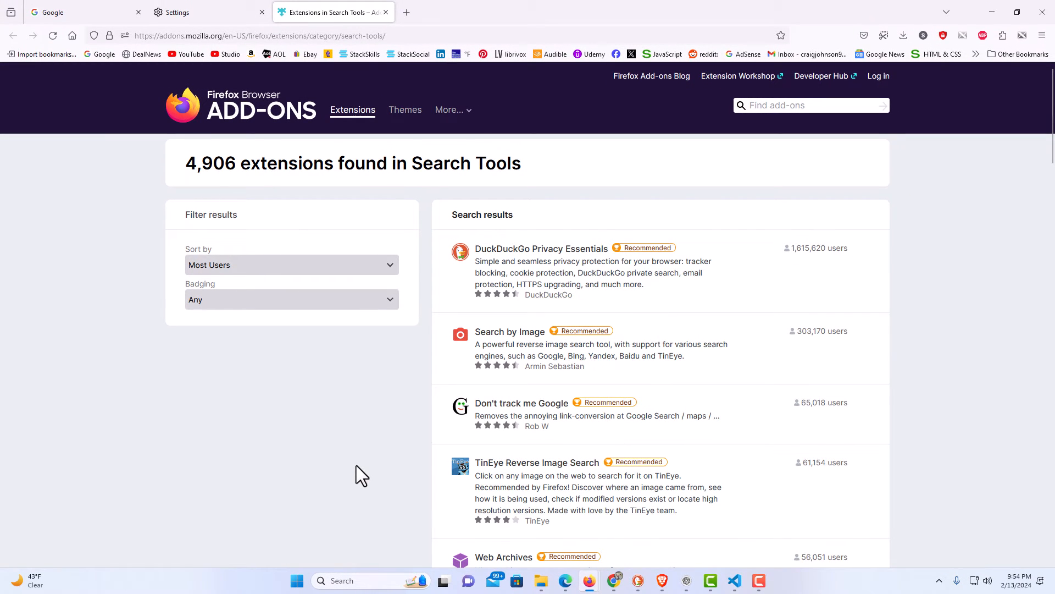
mouse_move(387, 464)
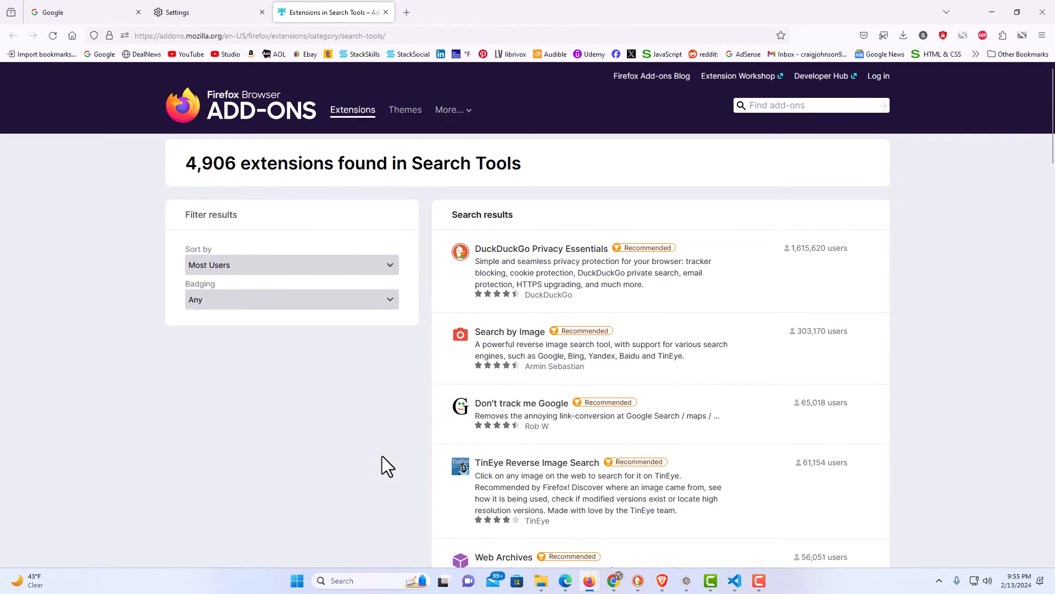
Step: Search the Add-ons site for 'YouTube search engine'
key(ctrl+minus)
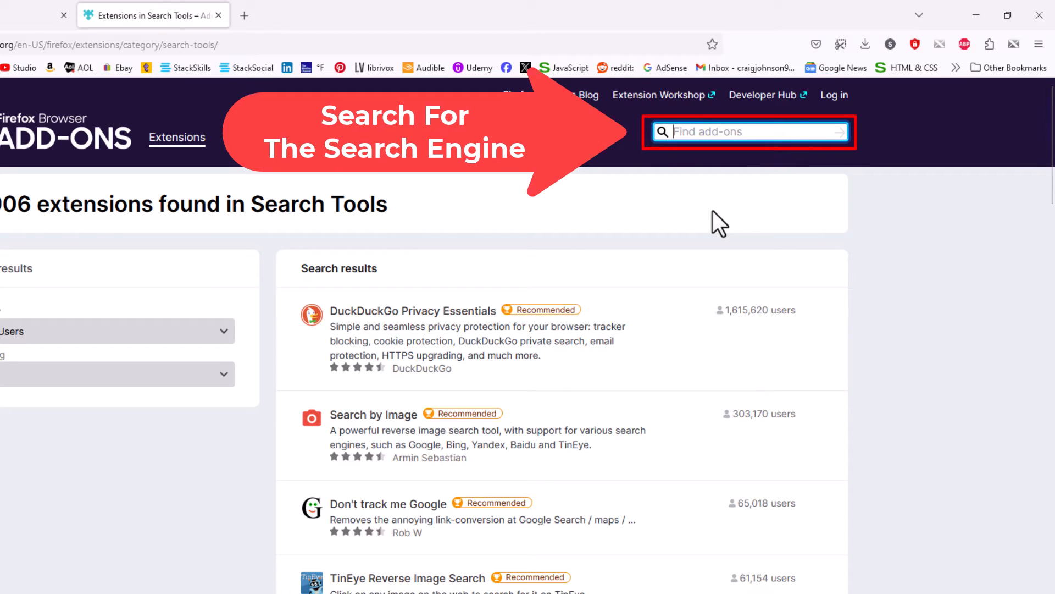
text(YouTube)
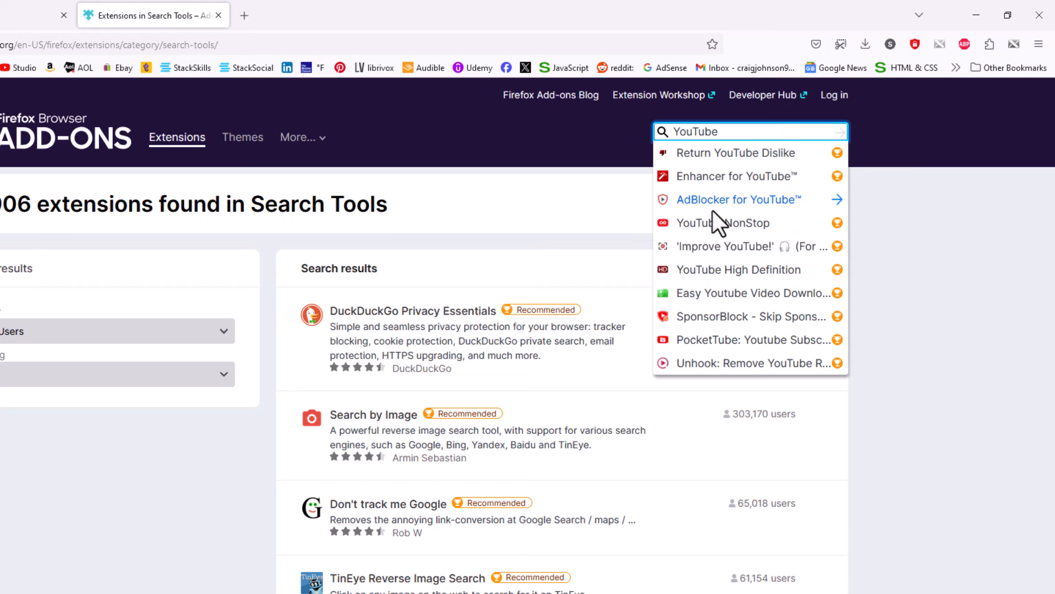
text(search engine)
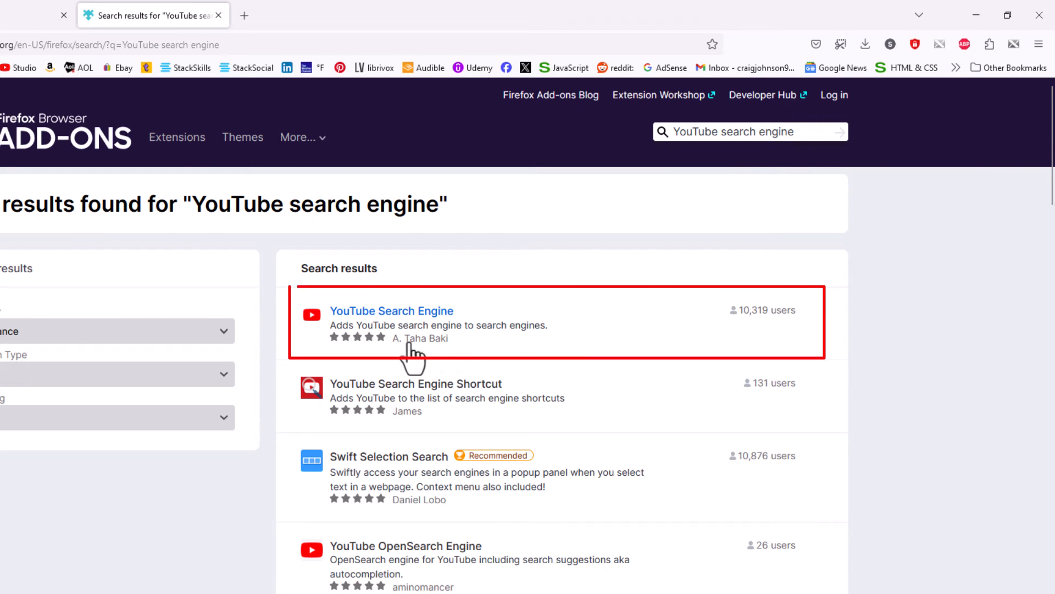
mouse_move(482, 340)
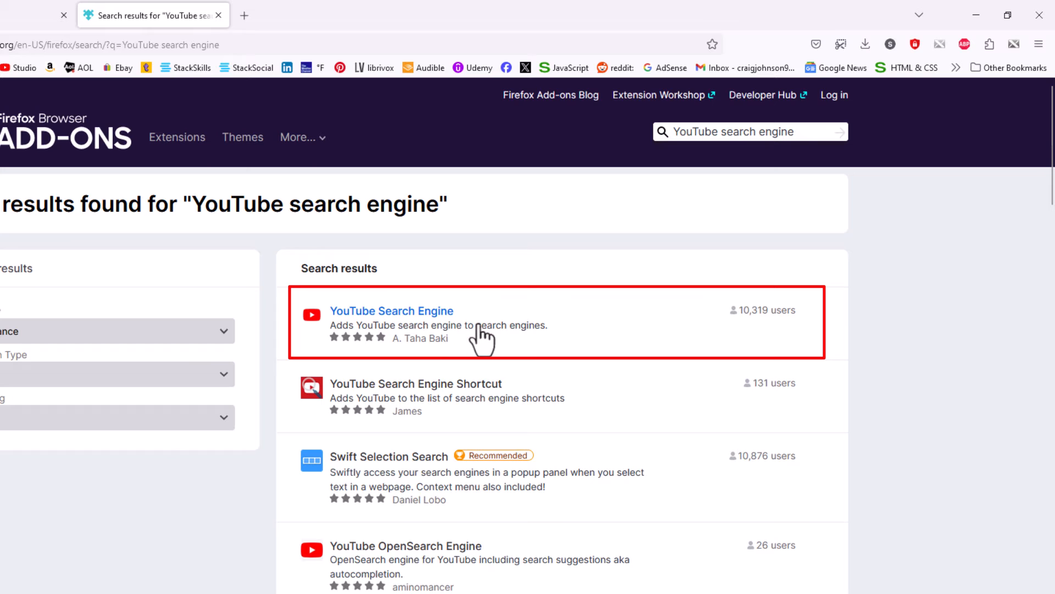
Step: Add the YouTube Search Engine add-on to Firefox and confirm the installation
click(391, 310)
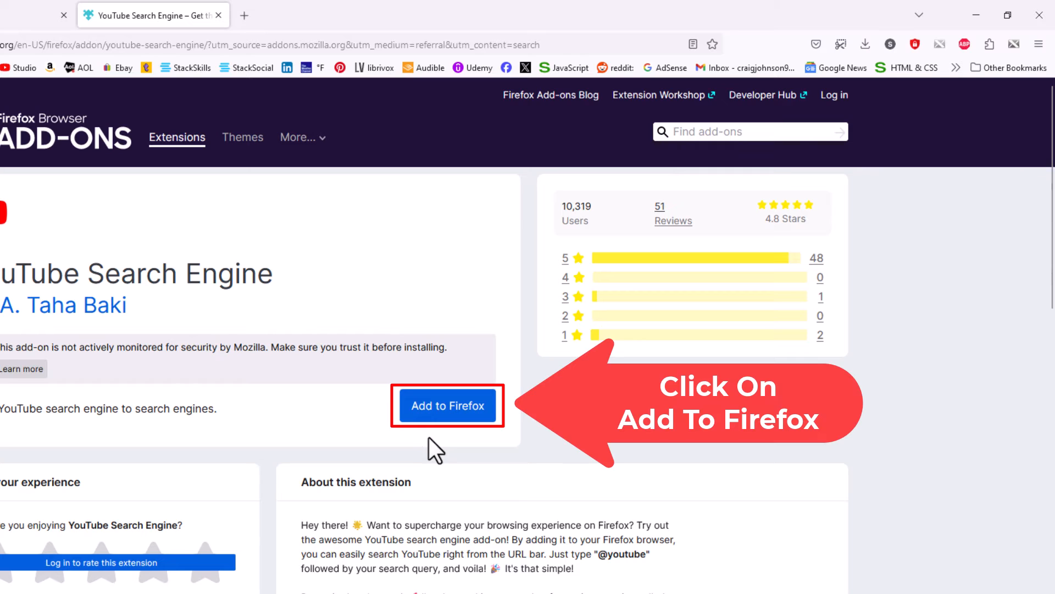
click(447, 405)
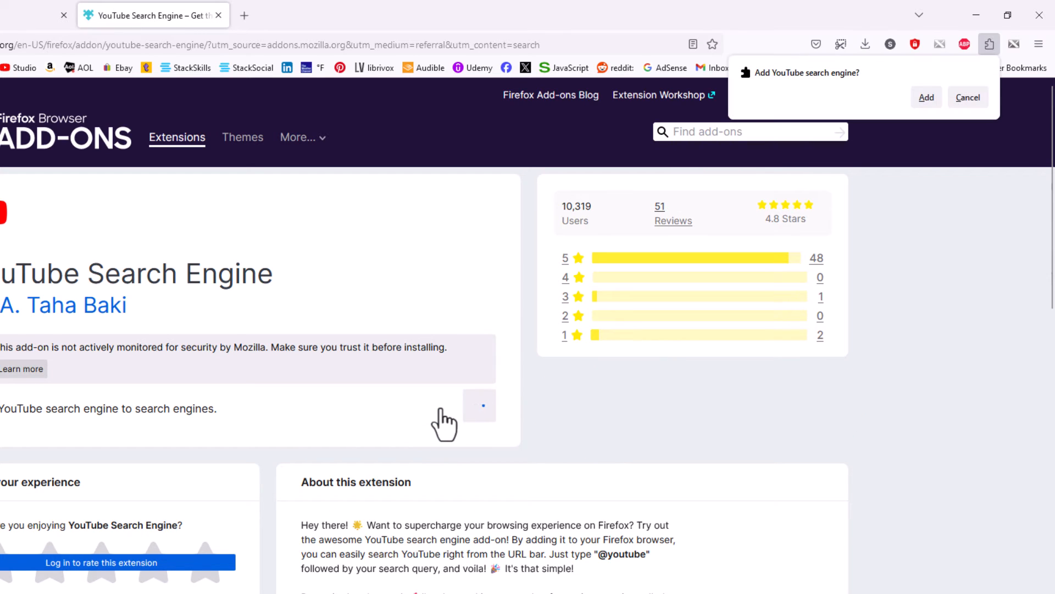
mouse_move(716, 313)
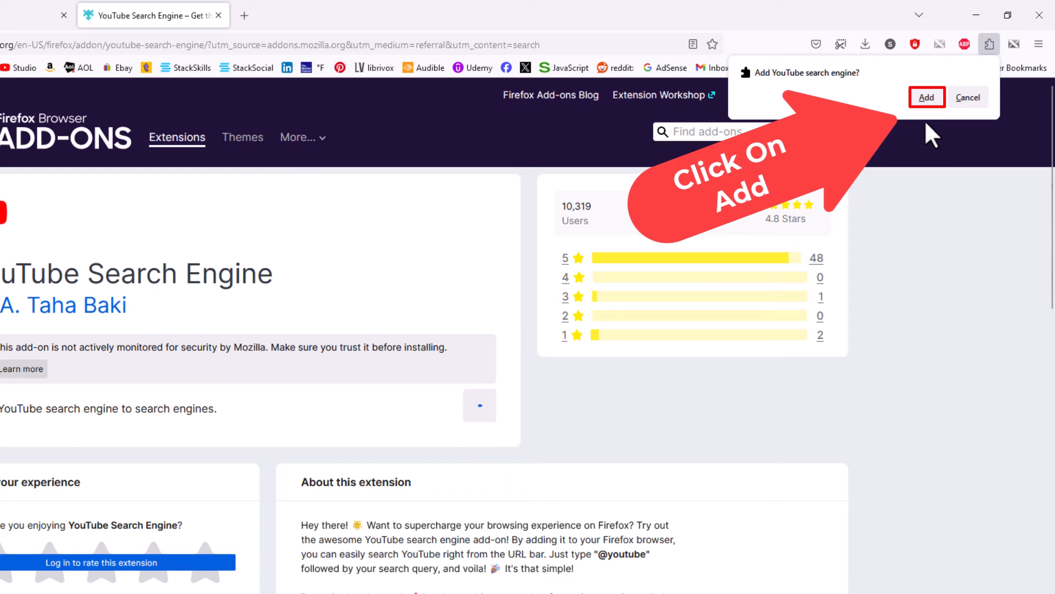
click(926, 96)
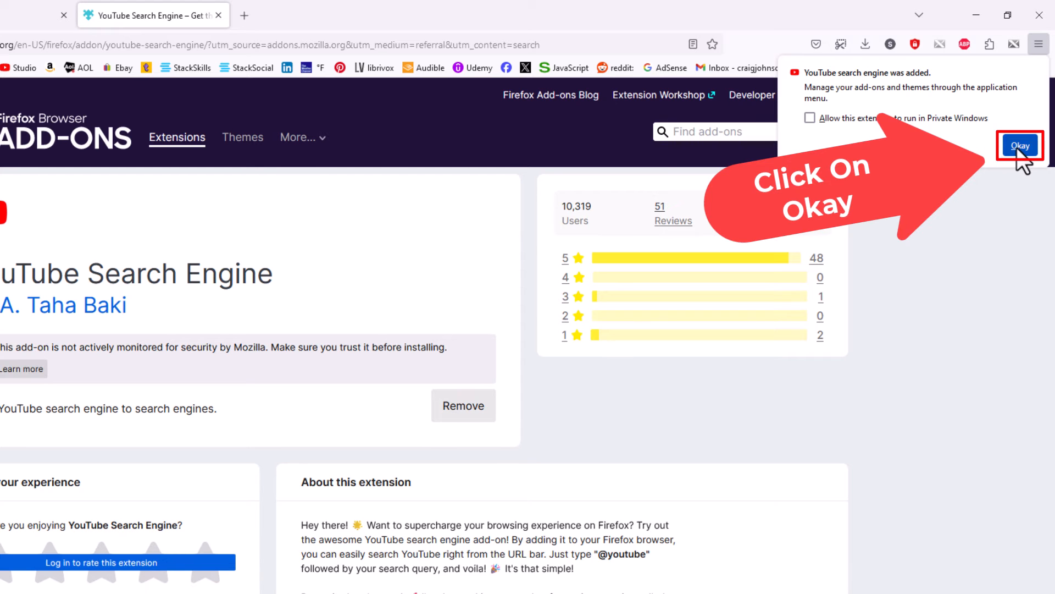
click(1018, 144)
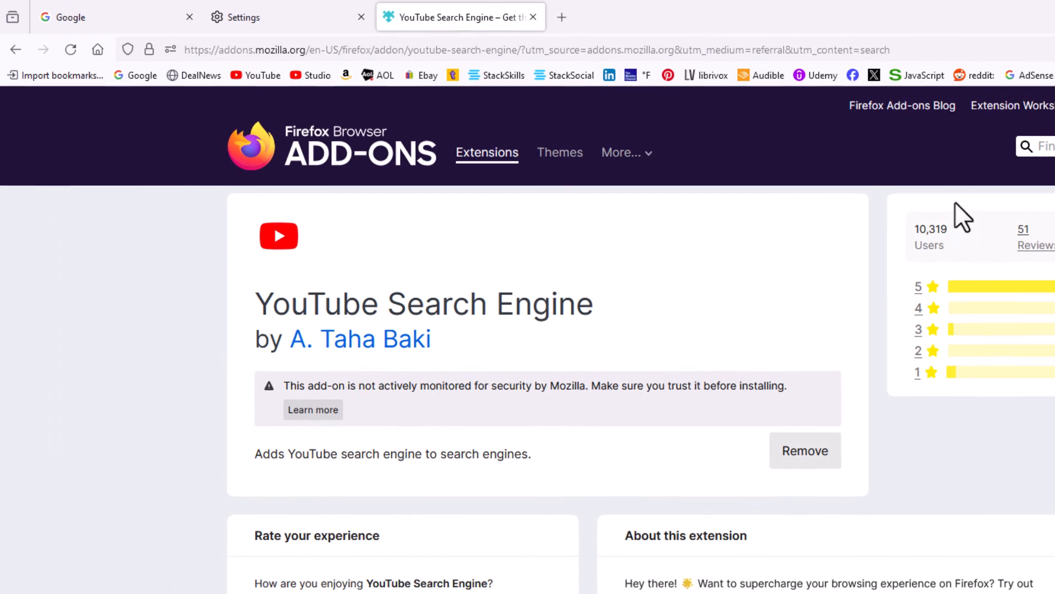
Step: Confirm YouTube appears in Search Shortcuts and set it as the default engine
click(243, 17)
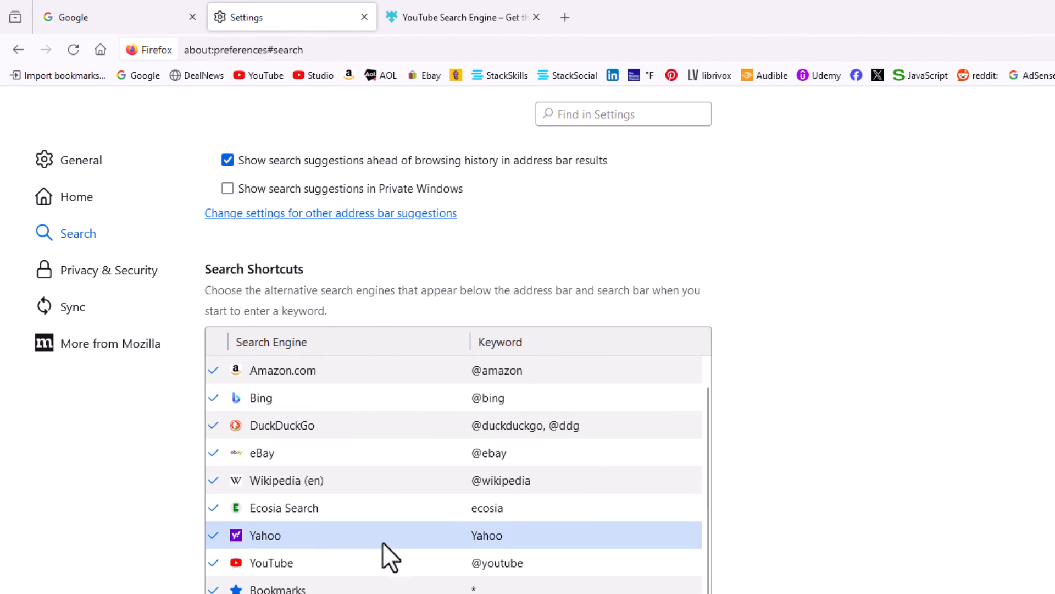
click(303, 562)
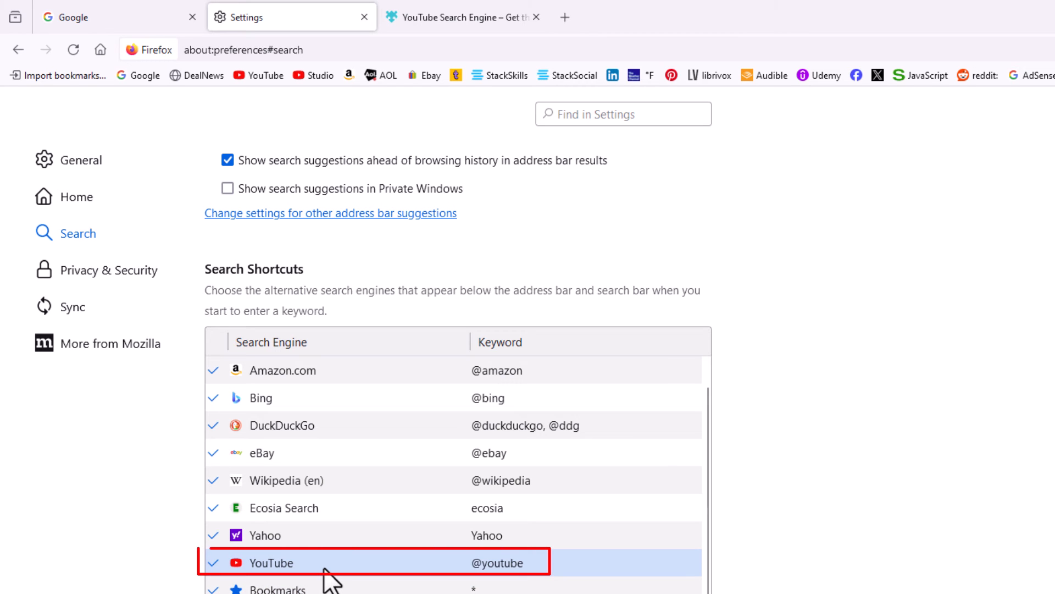
scroll(up, 3)
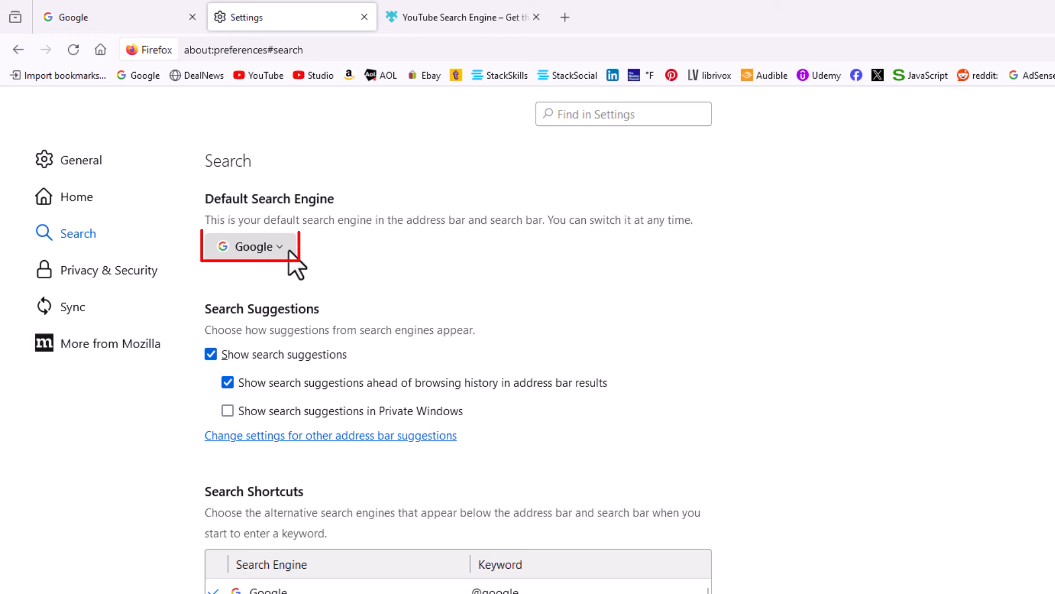
click(249, 246)
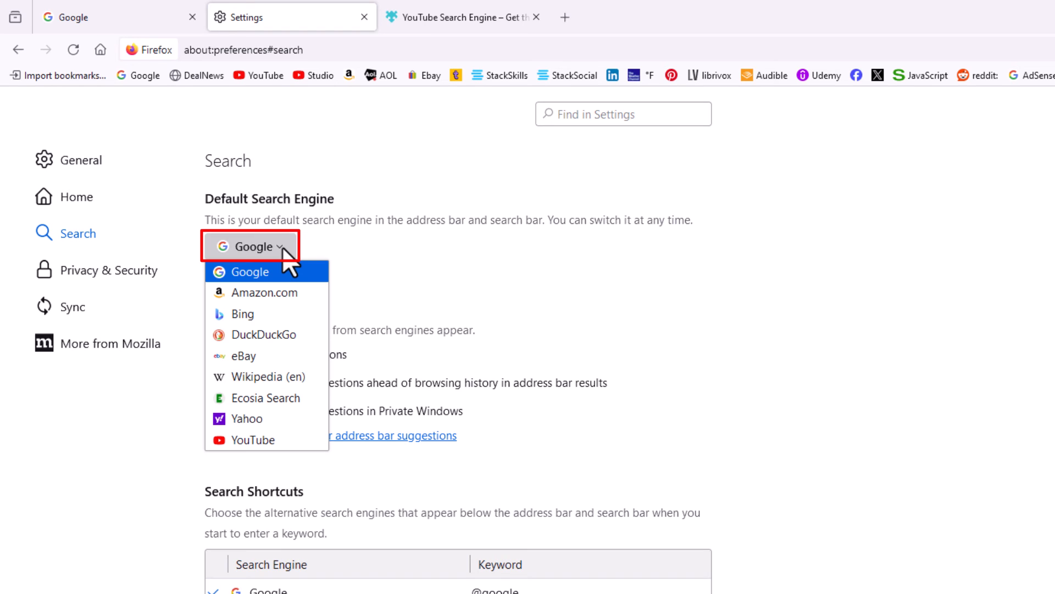
mouse_move(270, 439)
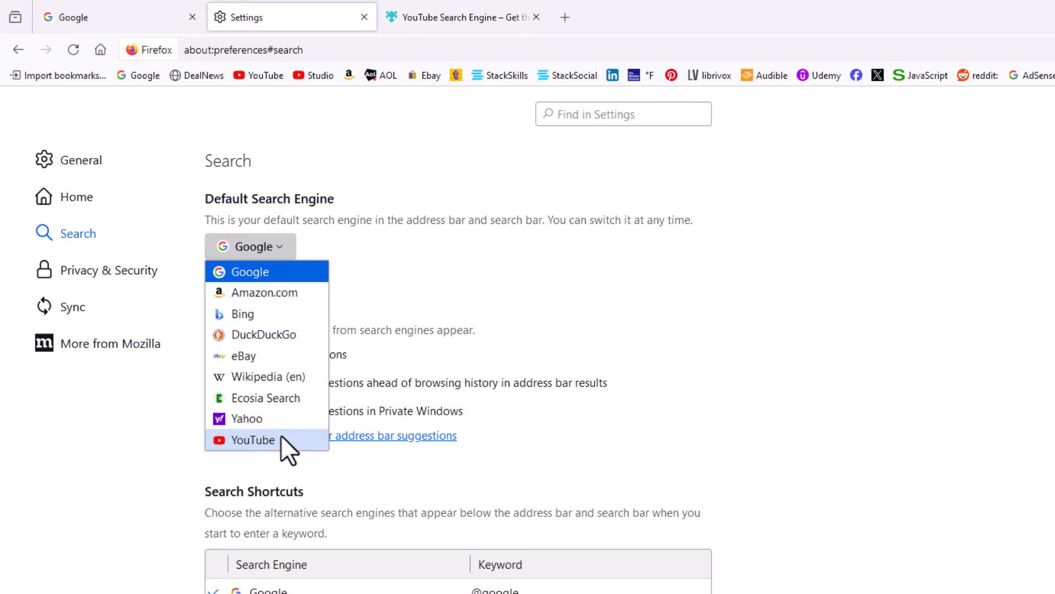
click(252, 440)
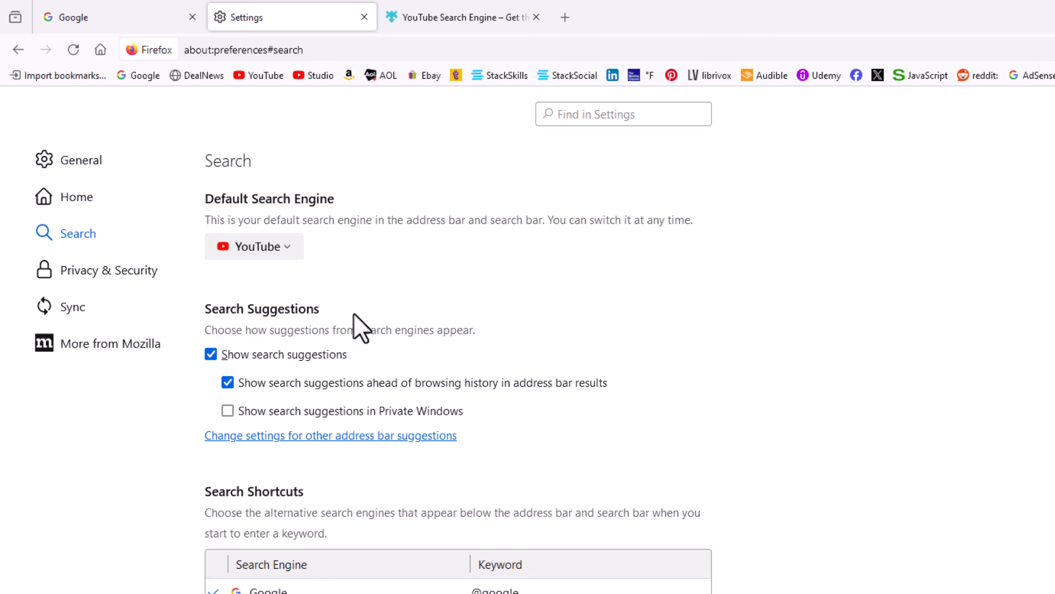